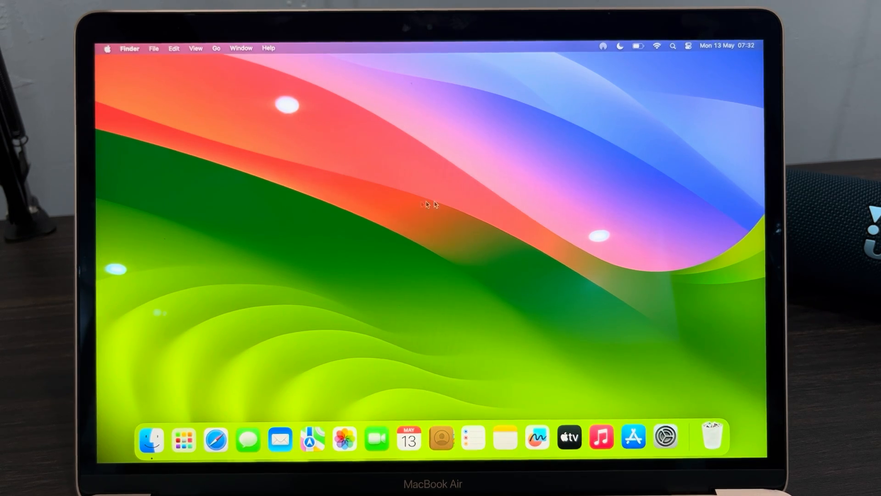
pyautogui.moveTo(665, 437)
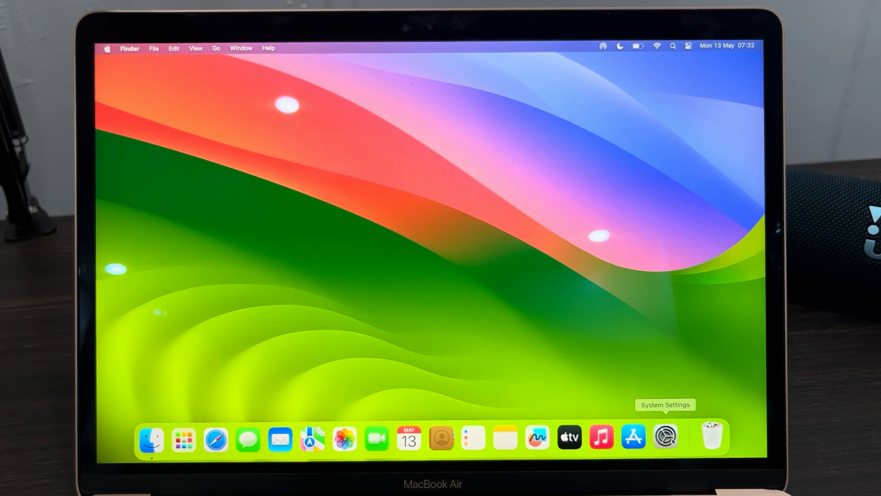
# Step: Launch System Settings from the Dock and go to the Touch ID & Password pane
pyautogui.click(665, 437)
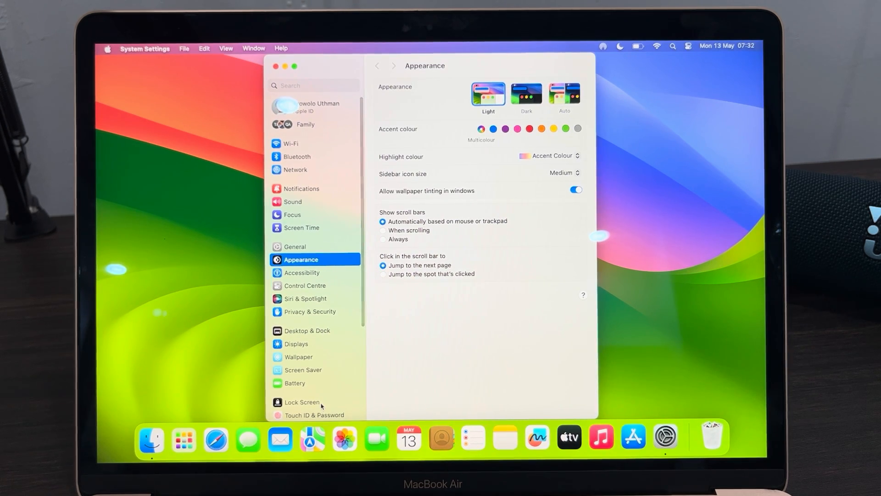
pyautogui.scroll(-3)
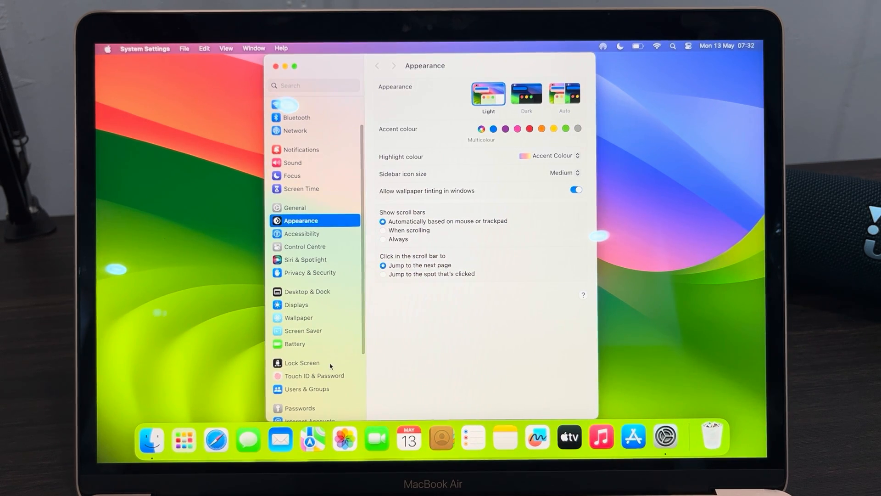
pyautogui.click(314, 375)
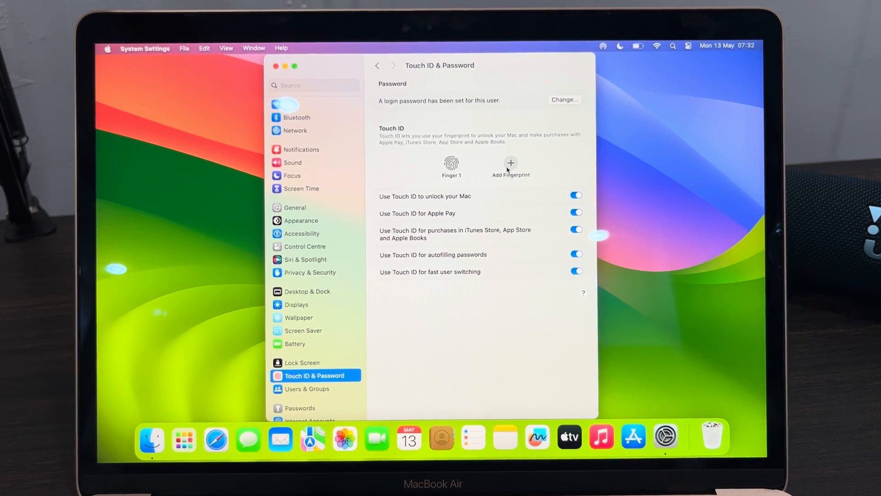
# Step: Start adding a new fingerprint and enter the account password at the prompt
pyautogui.click(511, 166)
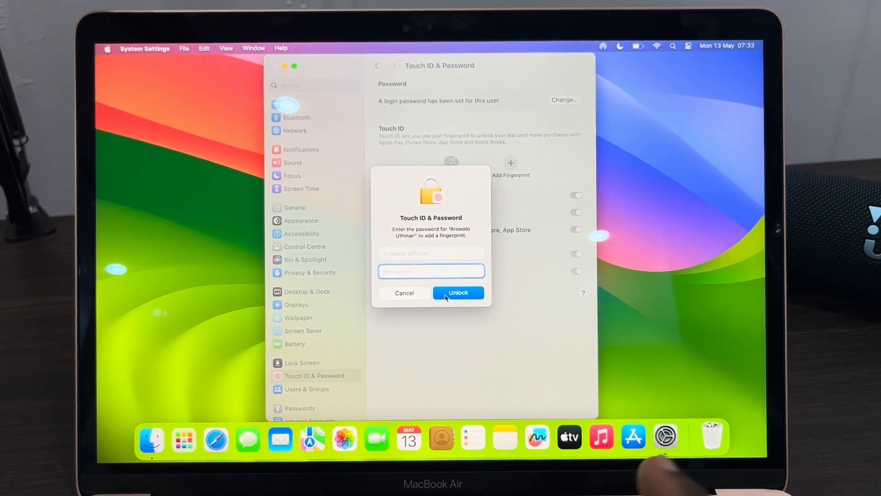
pyautogui.write('password')
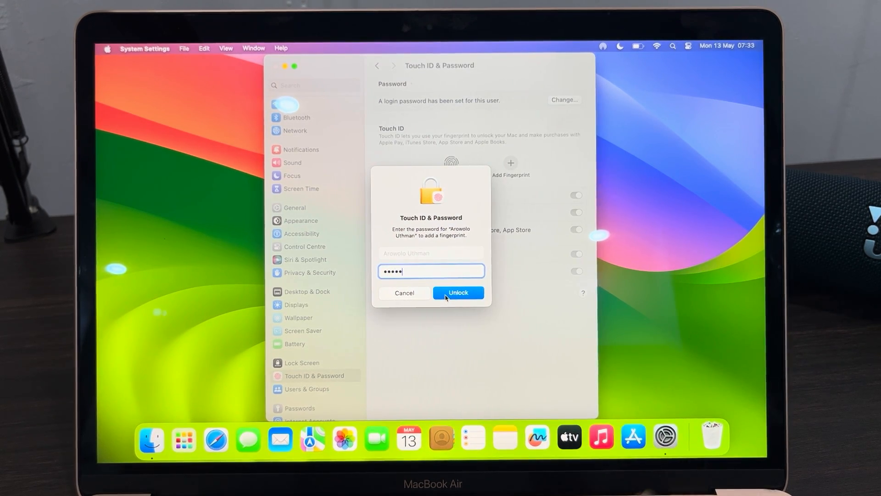
# Step: Unlock with the password and complete enrolling Finger 2 until Touch ID is Ready
pyautogui.click(457, 292)
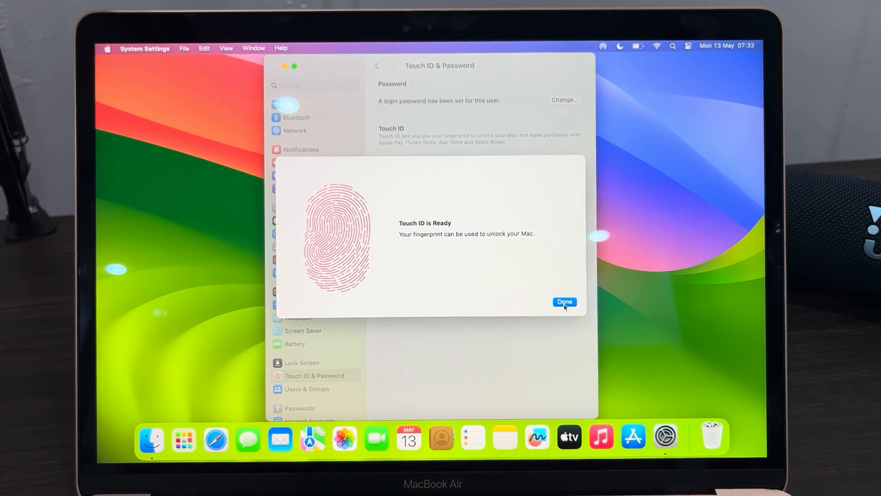
pyautogui.click(564, 302)
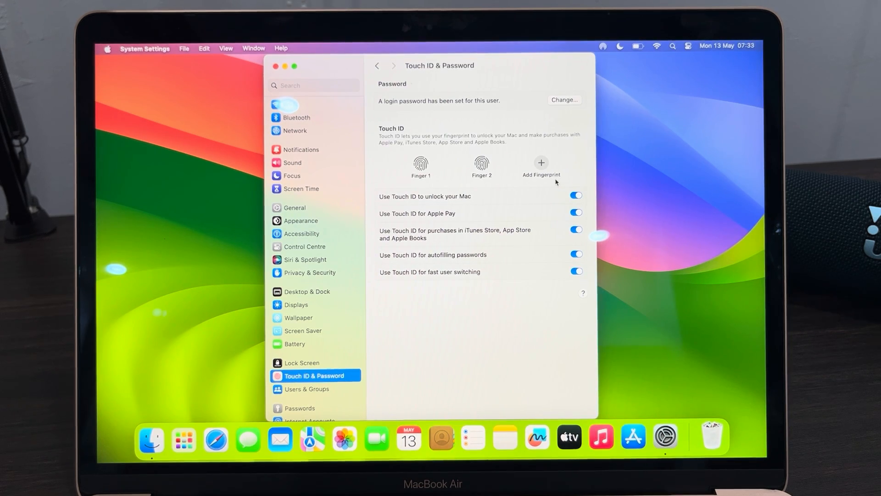
# Step: Delete the Finger 2 fingerprint, keeping only Finger 1, and close System Settings
pyautogui.click(482, 164)
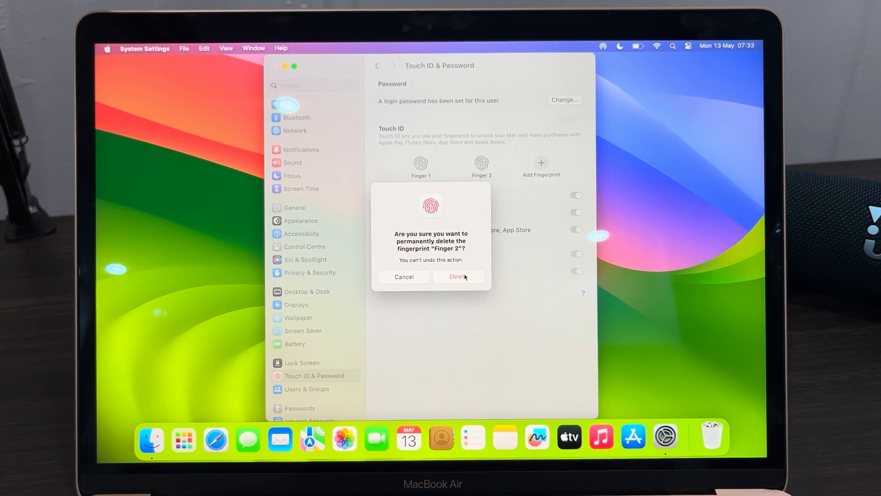
pyautogui.click(458, 276)
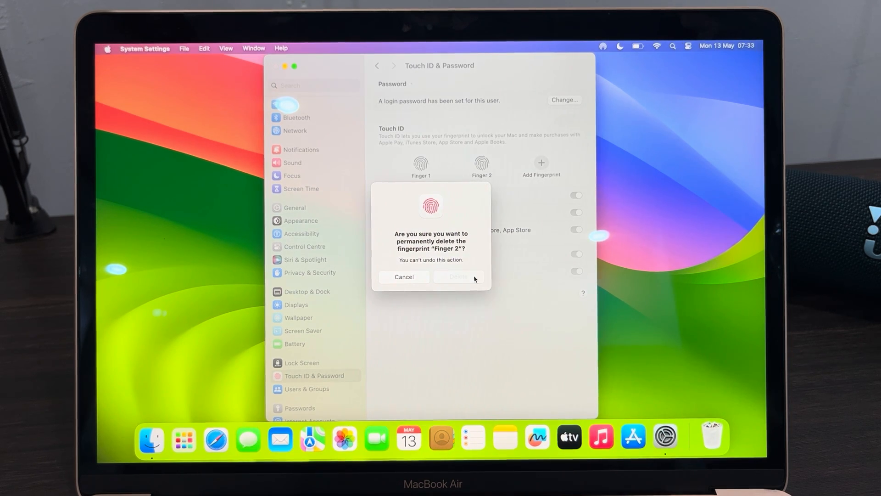
pyautogui.click(458, 276)
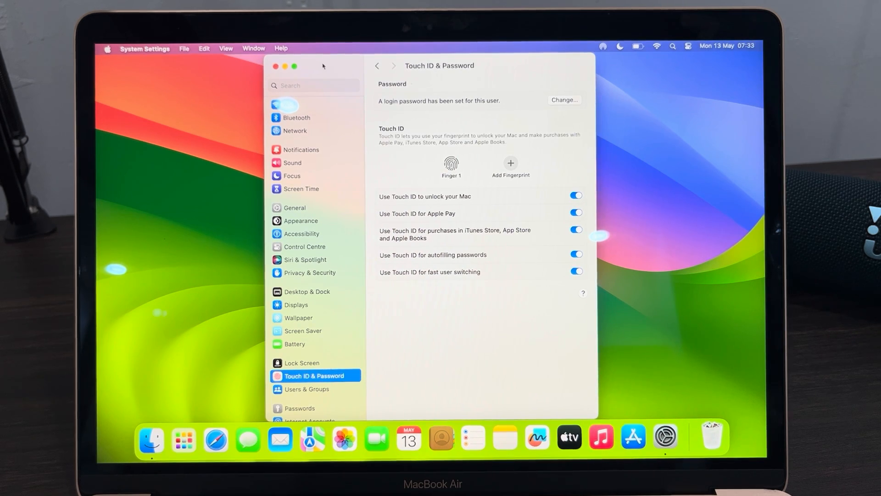
pyautogui.click(276, 66)
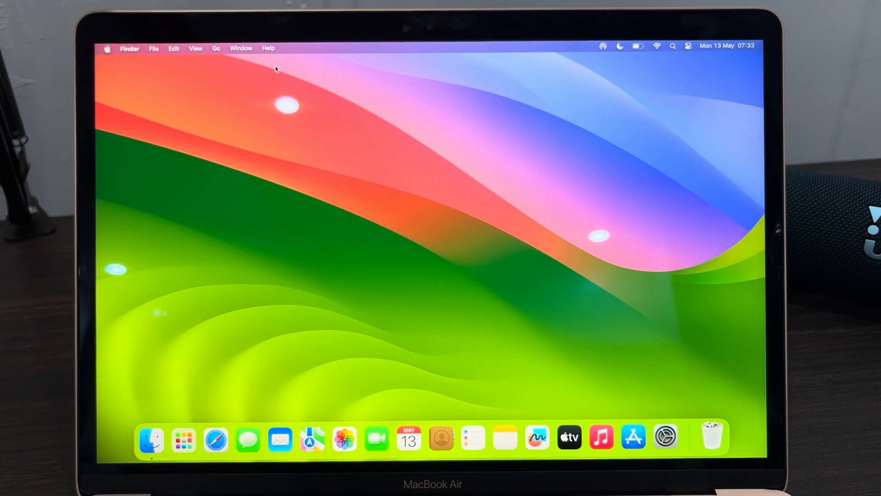